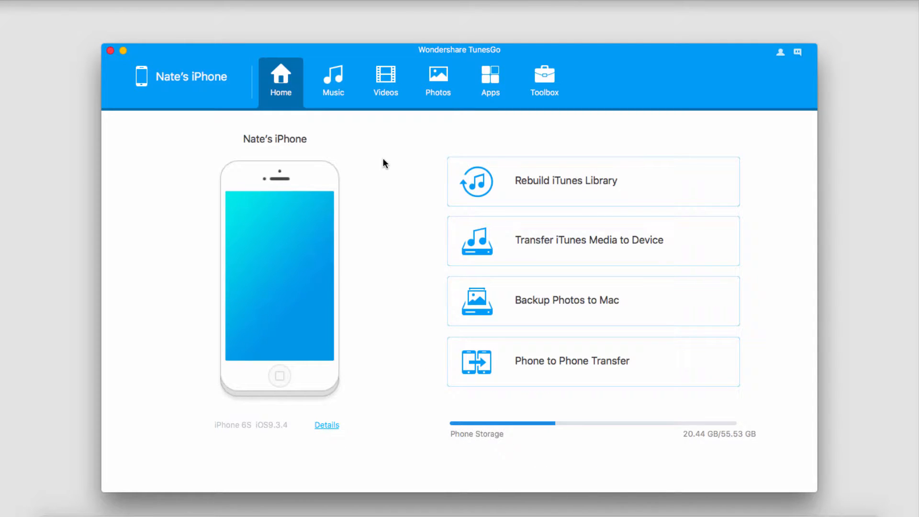
# View the iPhone's Music library, glance at Videos, and return to Music.
pyautogui.click(334, 79)
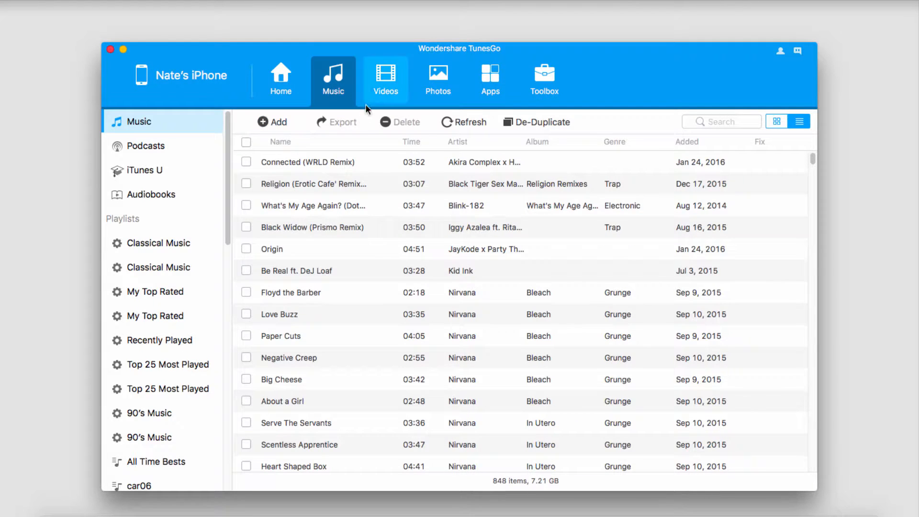
pyautogui.click(384, 79)
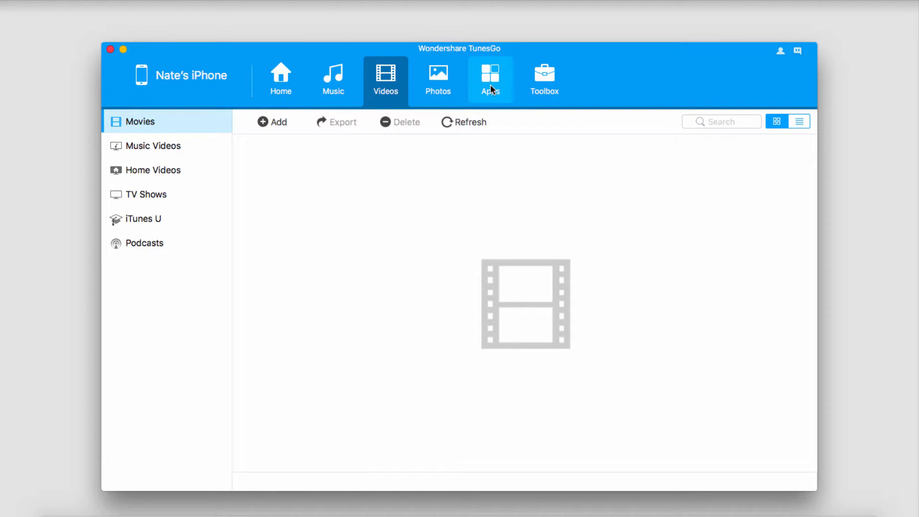
pyautogui.click(333, 80)
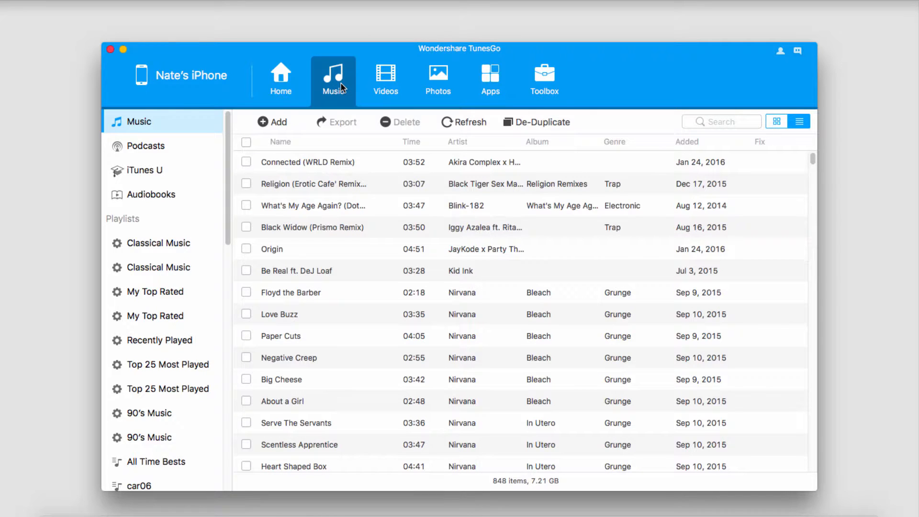
pyautogui.moveTo(180, 417)
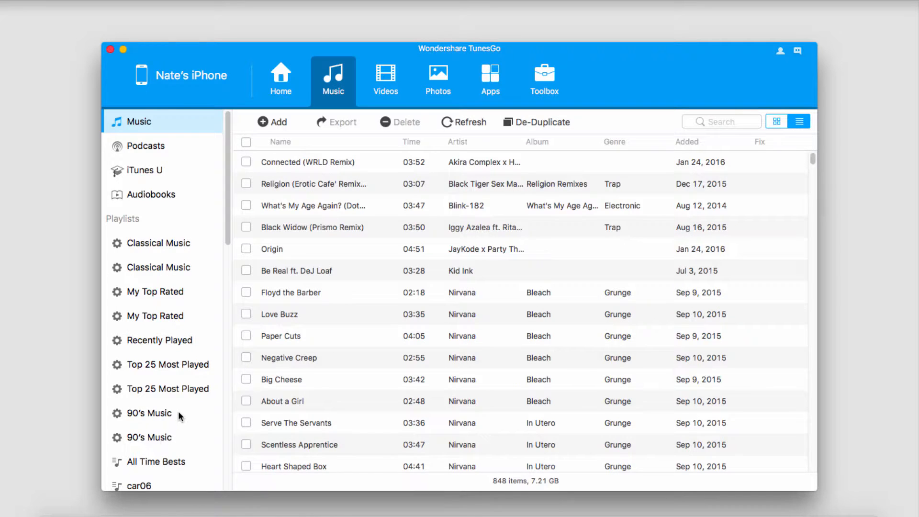
# In the 90's Music playlist, tick Ghostbusters and Song 2 for export.
pyautogui.scroll(-3)
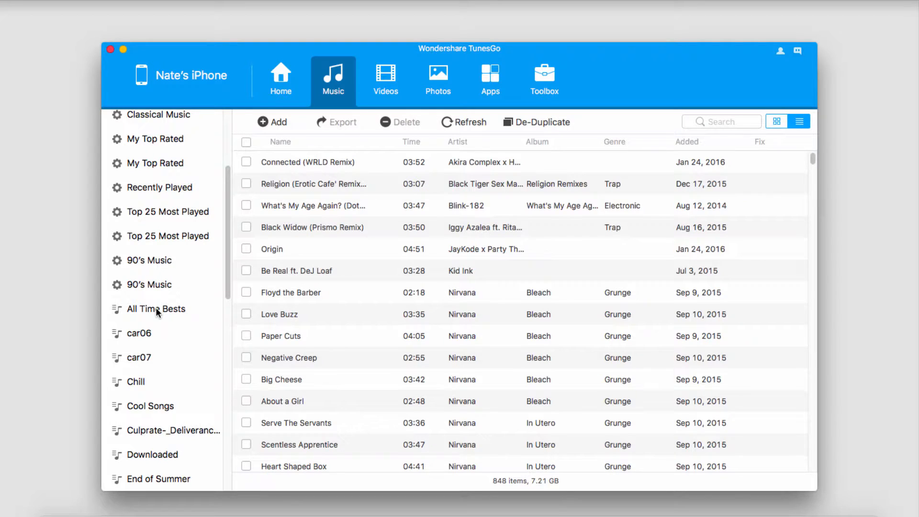
pyautogui.click(149, 285)
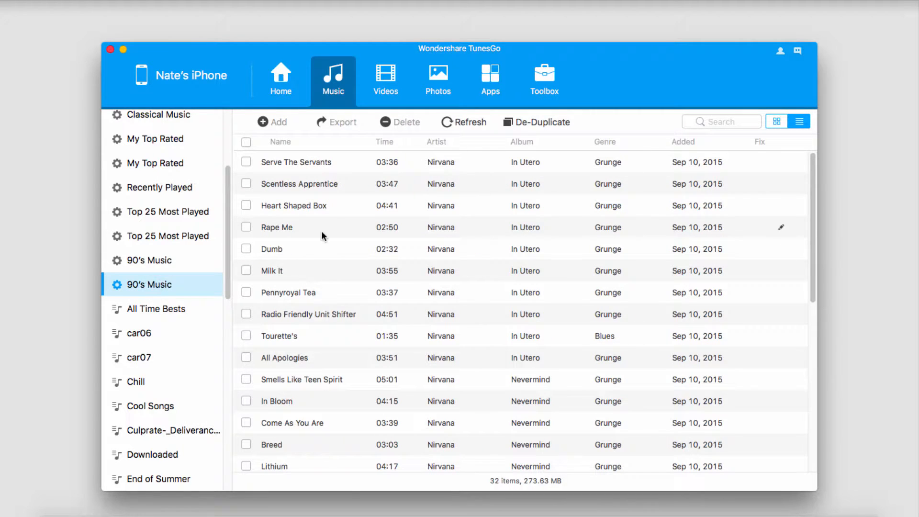
pyautogui.click(246, 458)
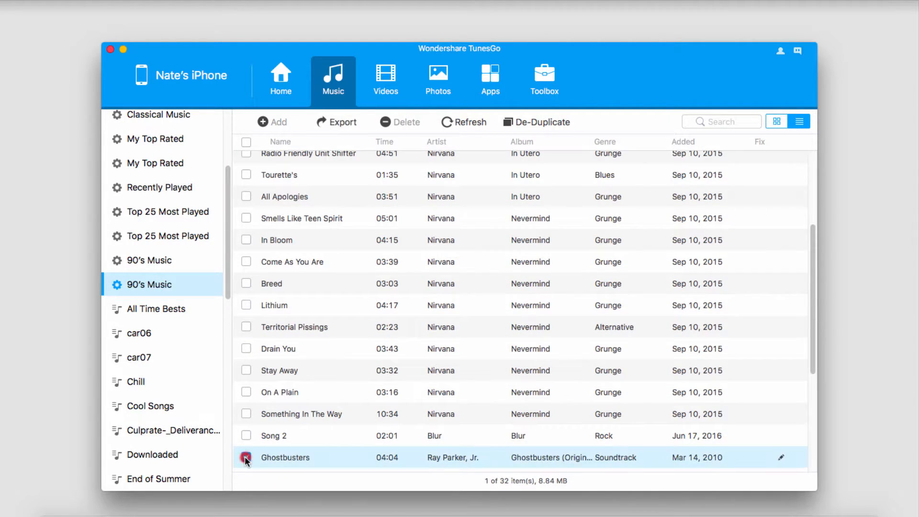
pyautogui.click(246, 436)
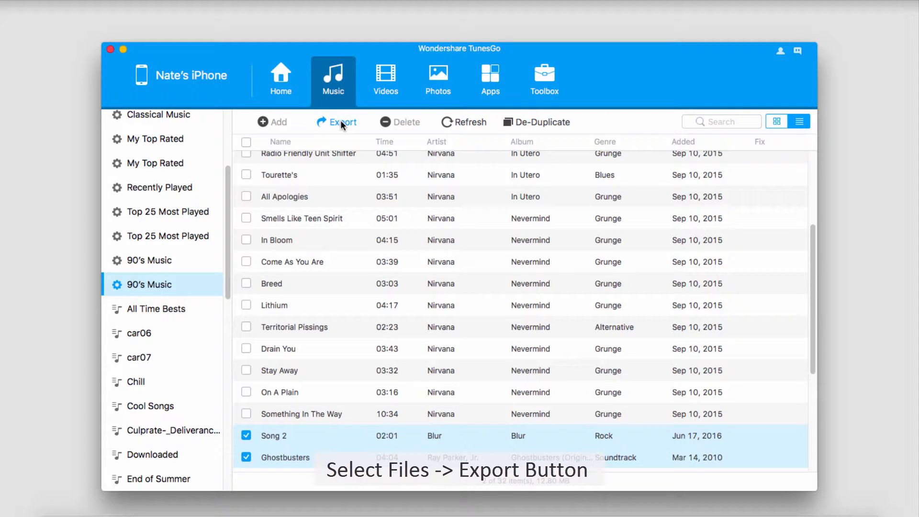
# Export the two ticked songs to the Export Music folder on the Mac.
pyautogui.click(337, 122)
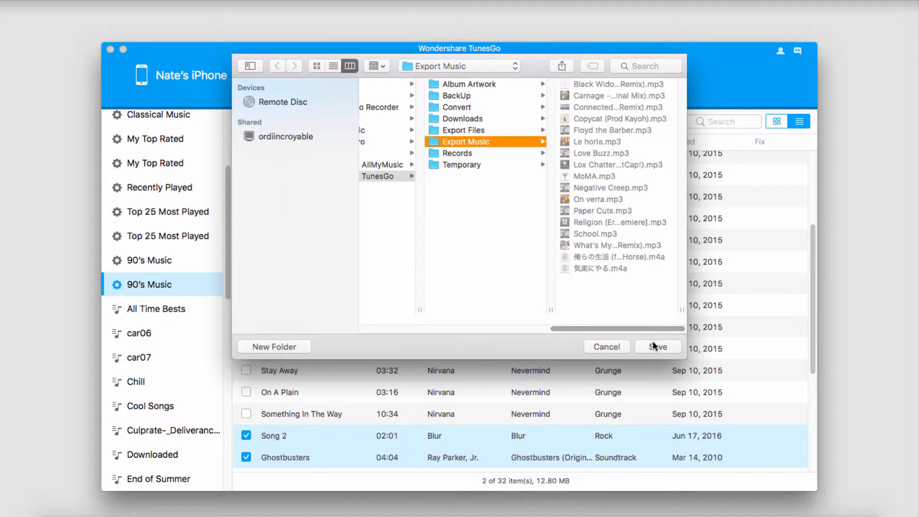
pyautogui.click(658, 347)
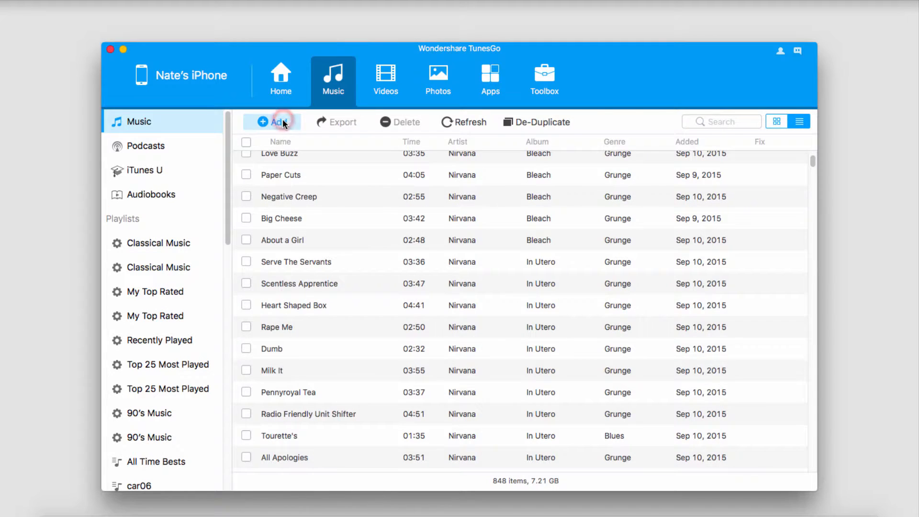
# Add Ali Slideshow.MP3 from the Convert folder to the iPhone's music.
pyautogui.click(276, 121)
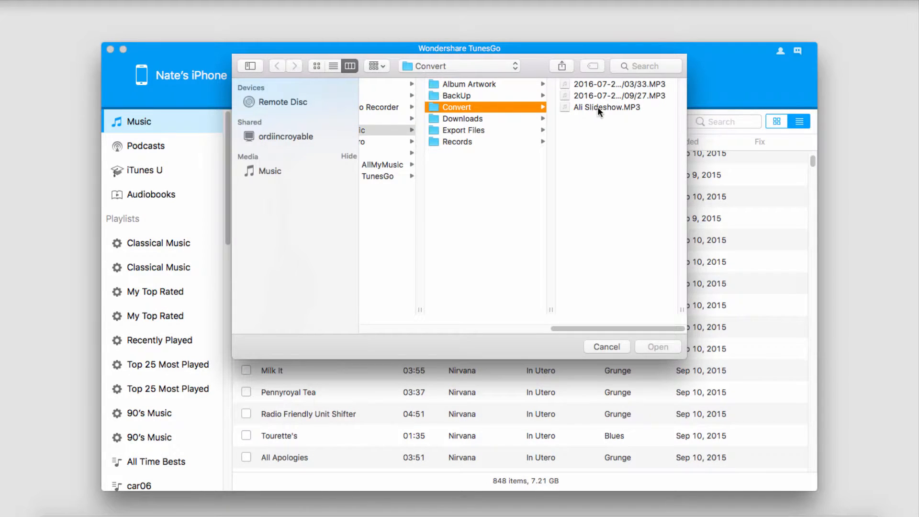
pyautogui.click(605, 106)
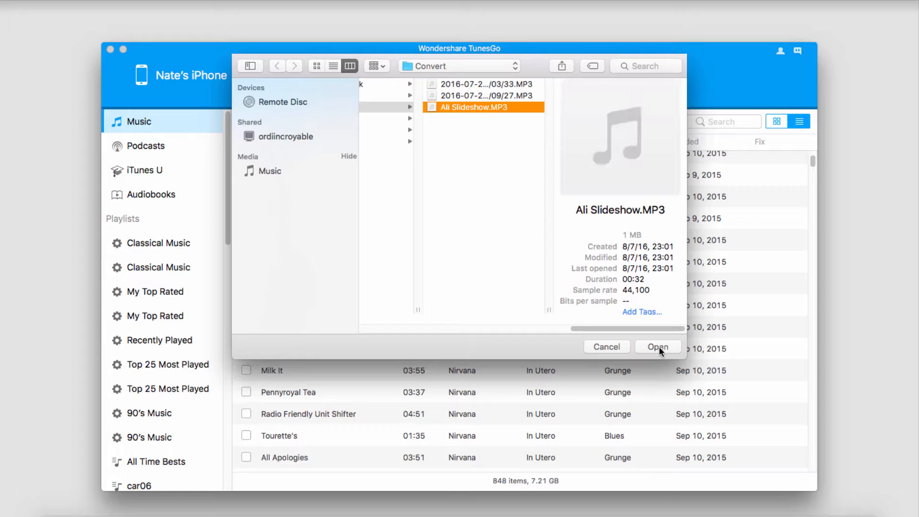
pyautogui.click(658, 347)
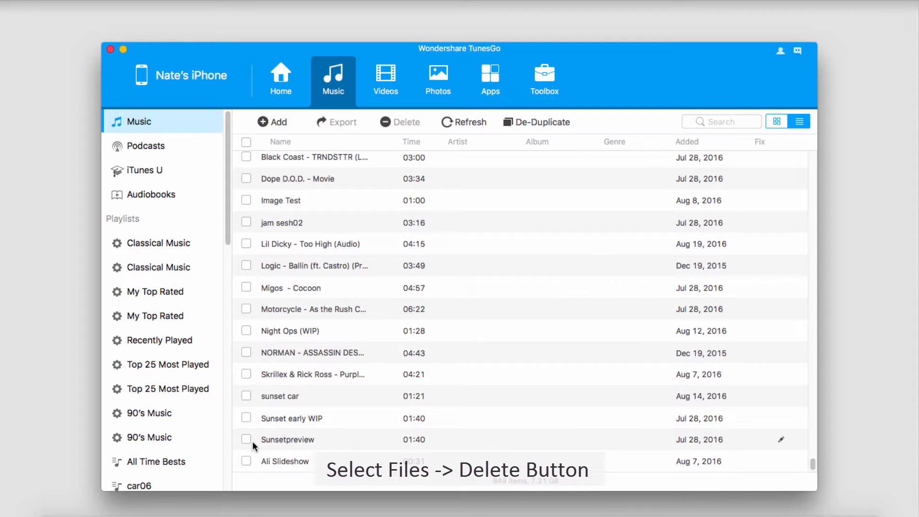
# Delete Sunsetpreview and Ali Slideshow from the iPhone and confirm.
pyautogui.click(246, 439)
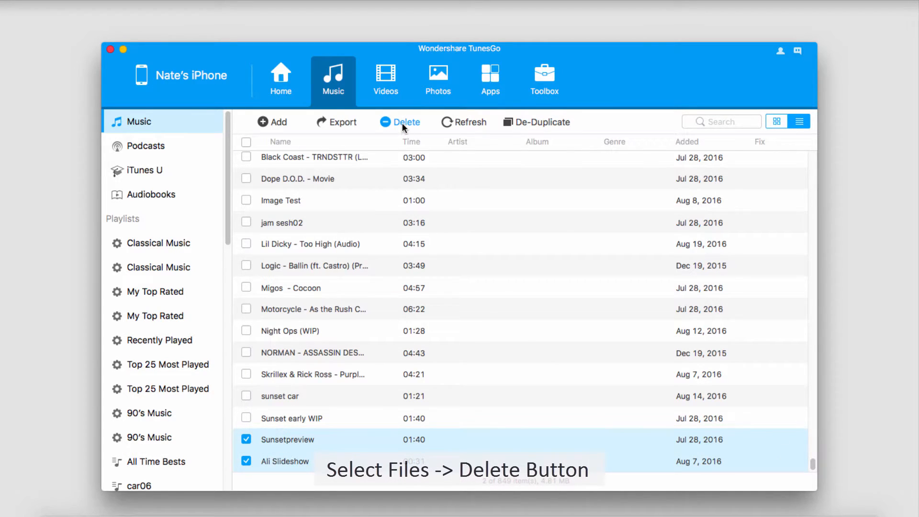
pyautogui.click(402, 122)
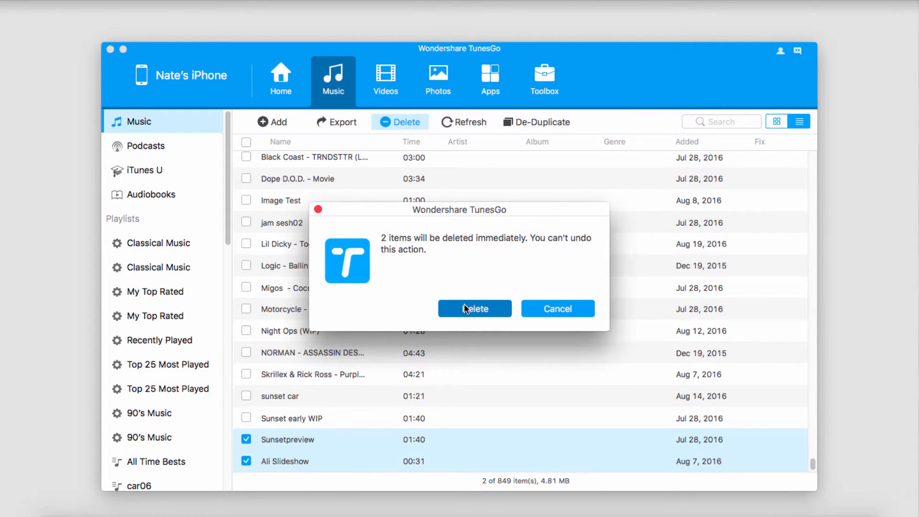
pyautogui.click(475, 308)
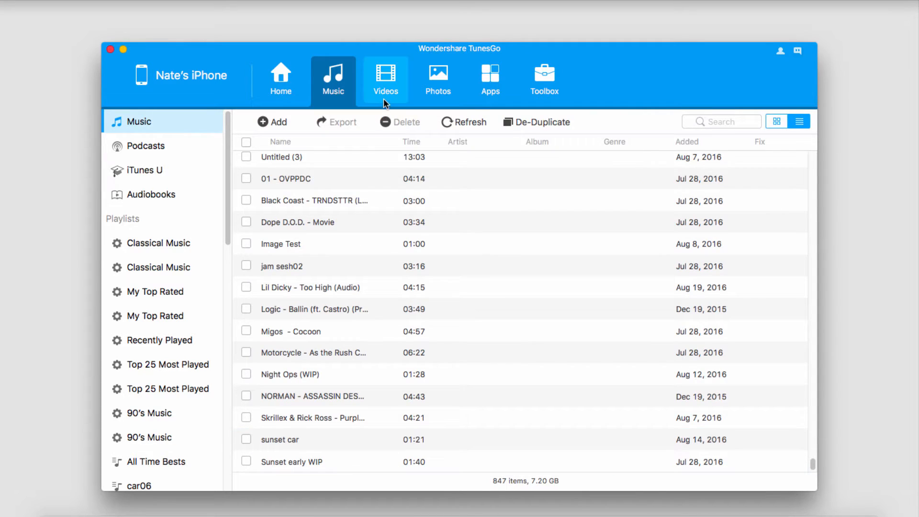
pyautogui.click(385, 79)
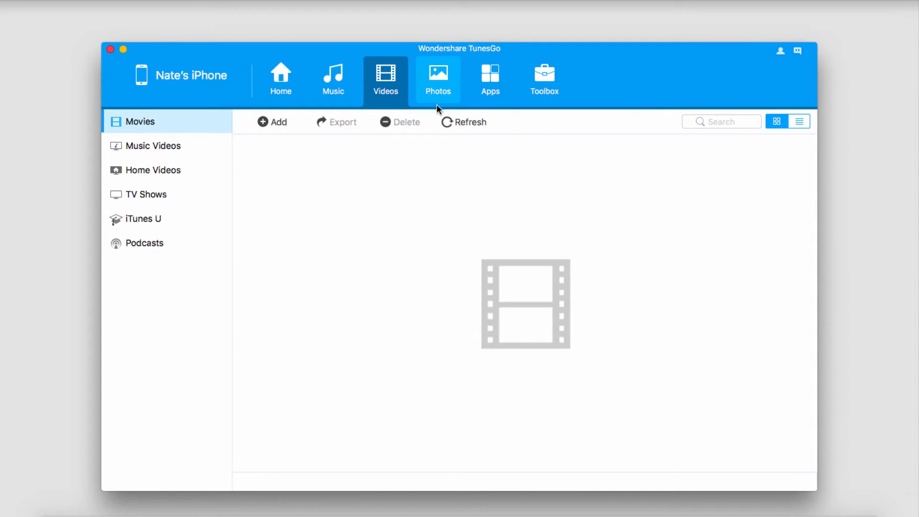
pyautogui.click(438, 80)
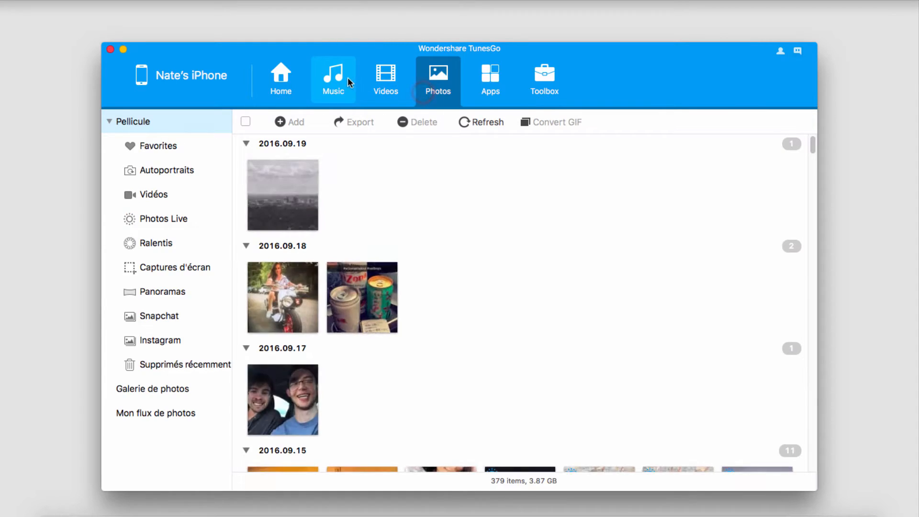
pyautogui.click(334, 80)
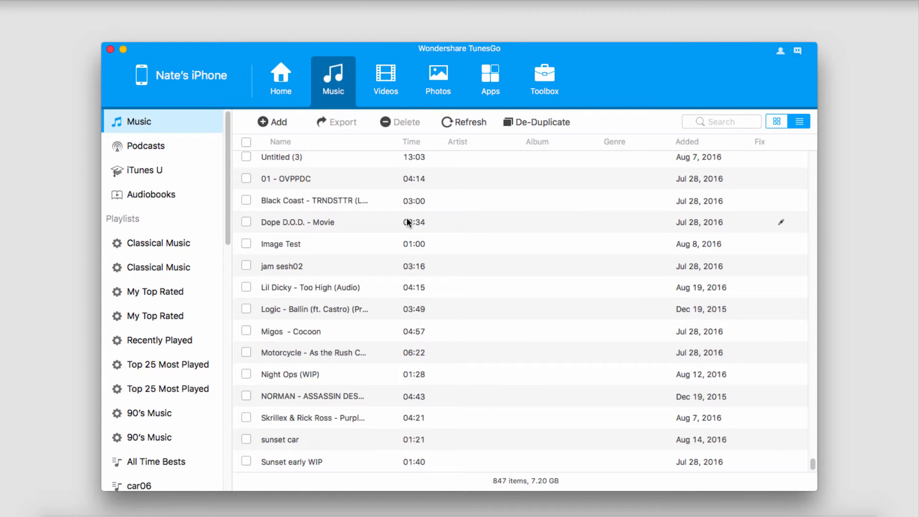